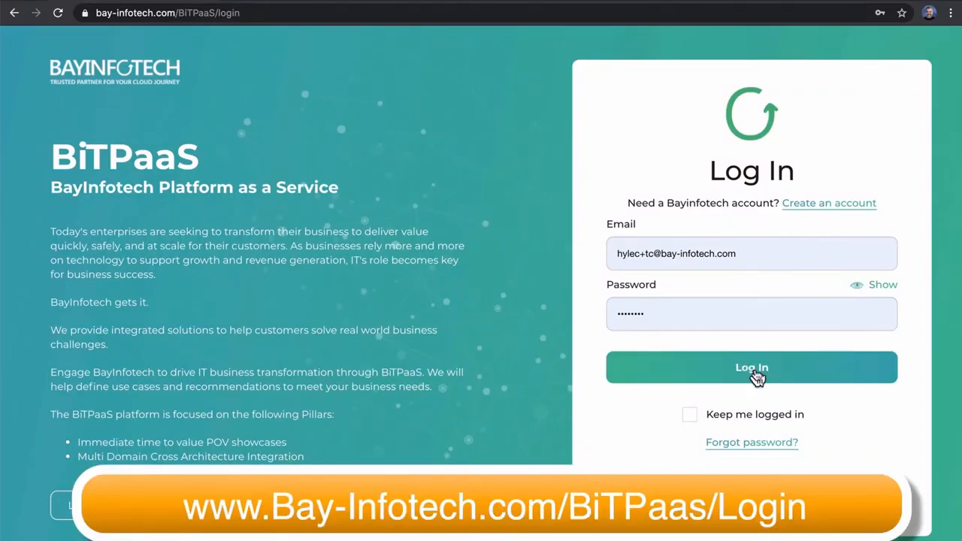
Log in with the filled credentials and scroll the dashboard to the ACME COMPANY, INC demo cards
left_click(751, 367)
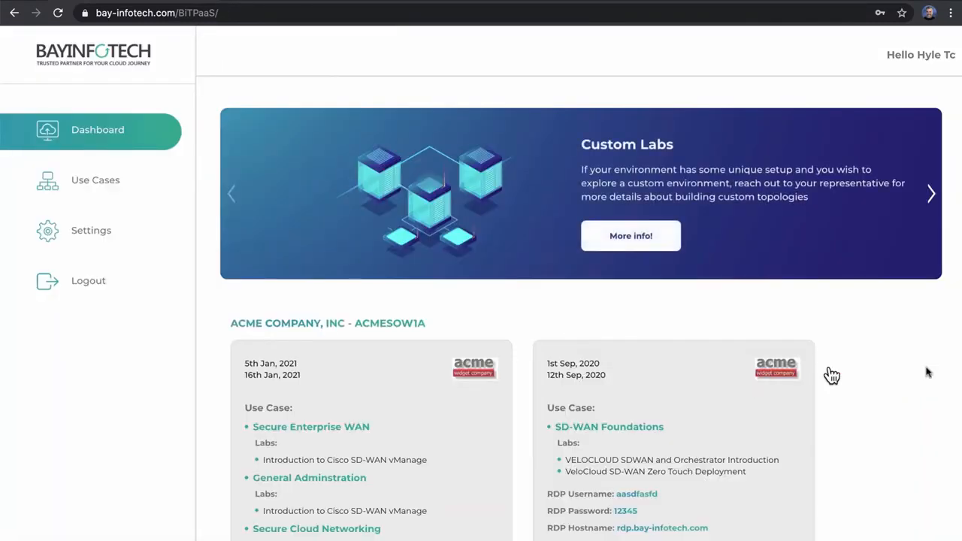
scroll("down", 3)
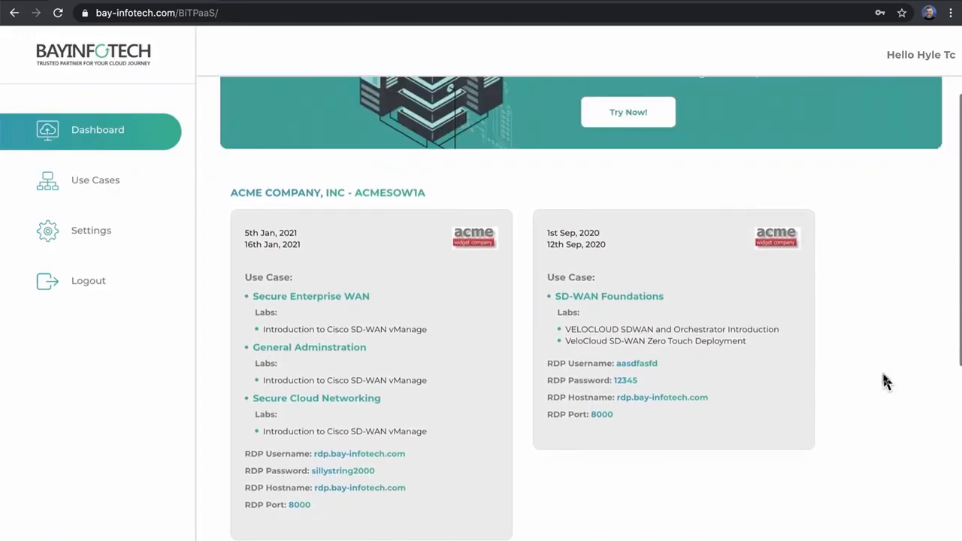
scroll("down", 3)
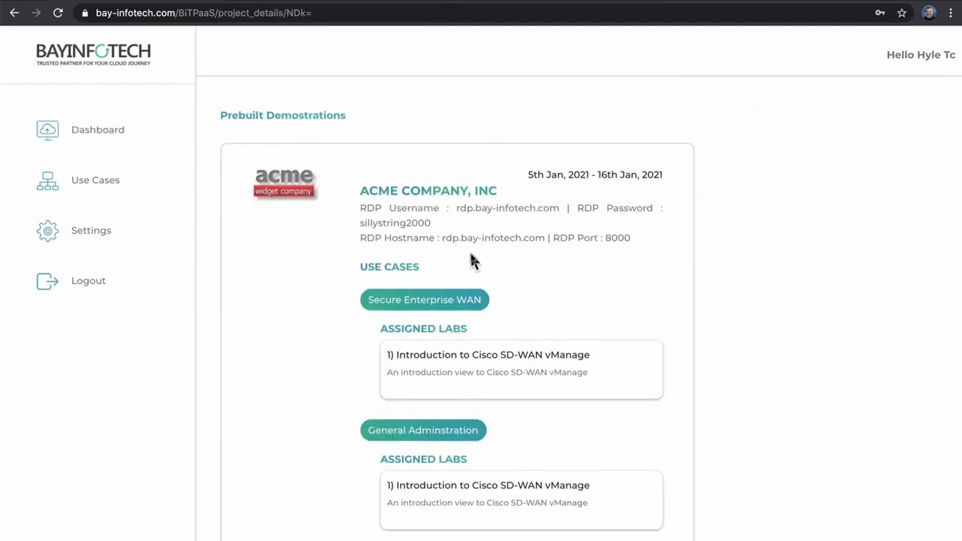
From the ACME demo's use cases, open the Introduction to Cisco SD-WAN vManage lab details
scroll("down", 3)
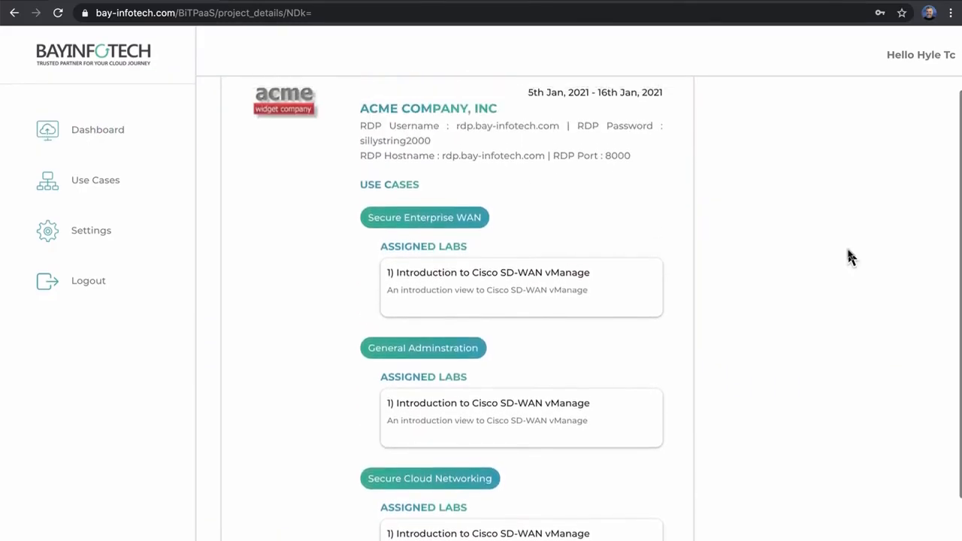
left_click(487, 274)
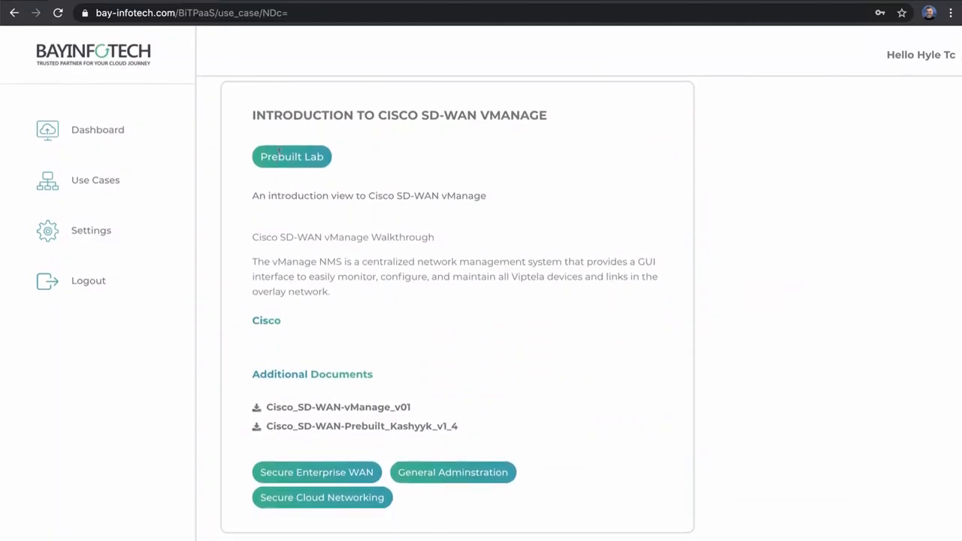
mouse_move(367, 437)
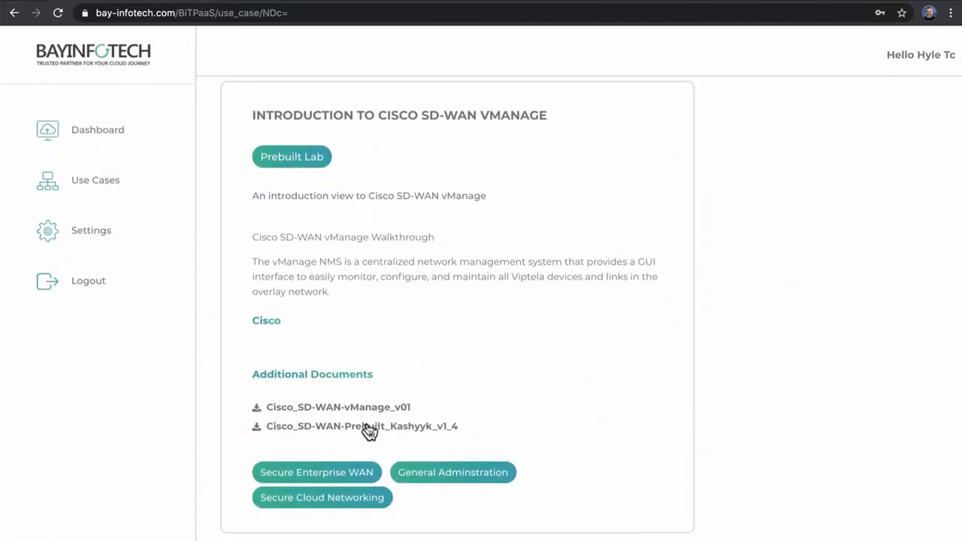
mouse_move(613, 254)
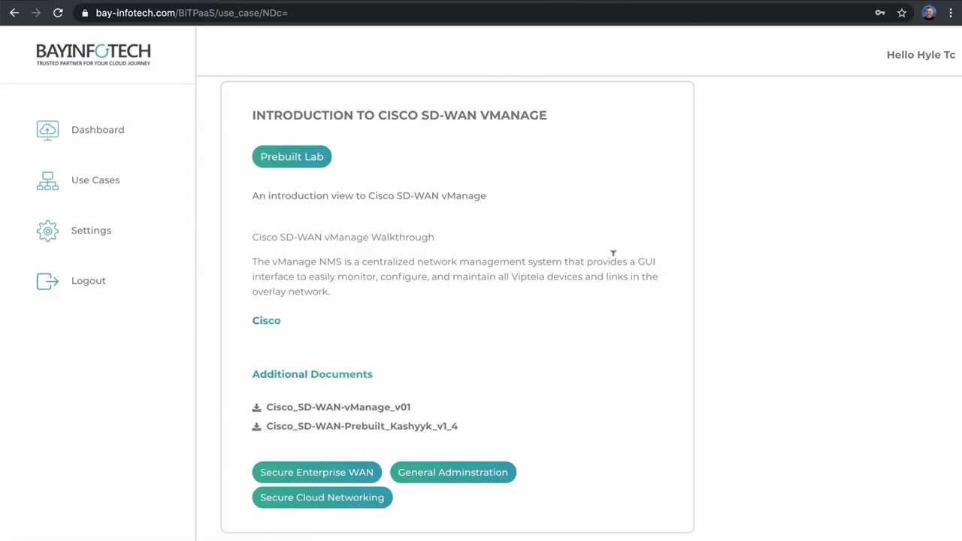
mouse_move(374, 305)
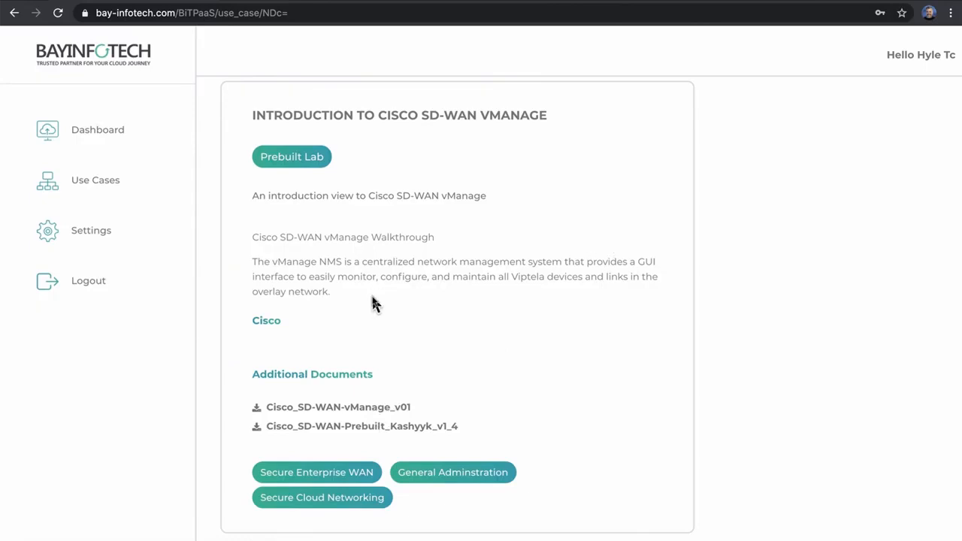
Go to the Use Cases section from the sidebar to see the Labs catalog table
left_click(95, 181)
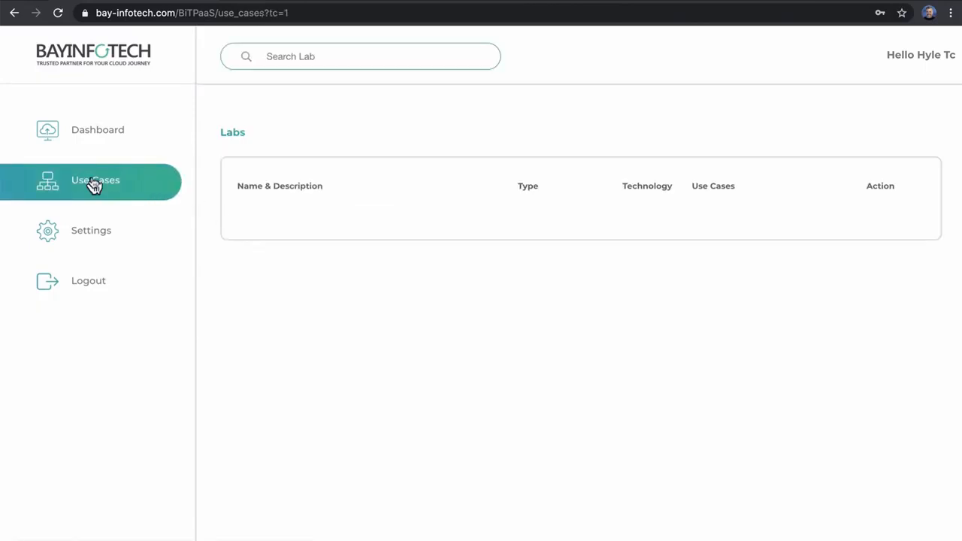
left_click(95, 181)
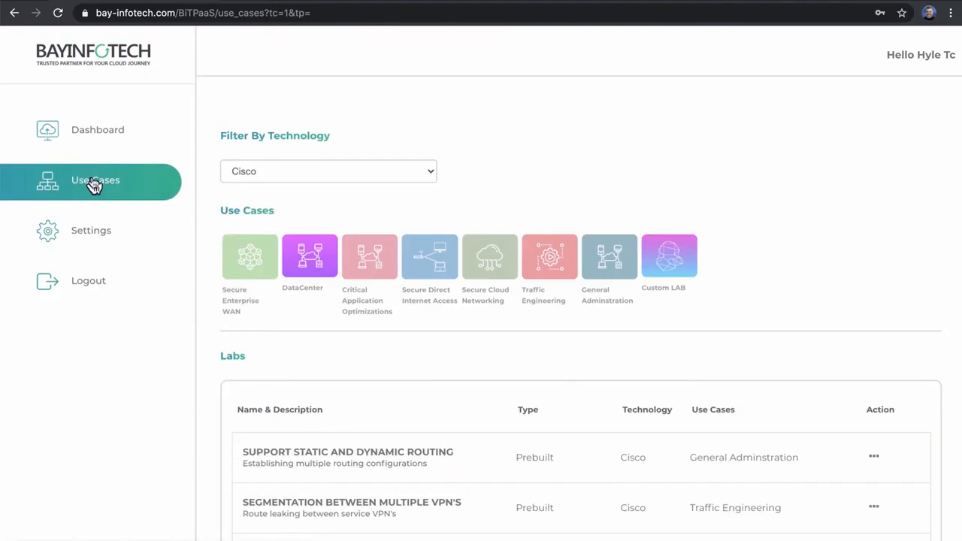
mouse_move(375, 288)
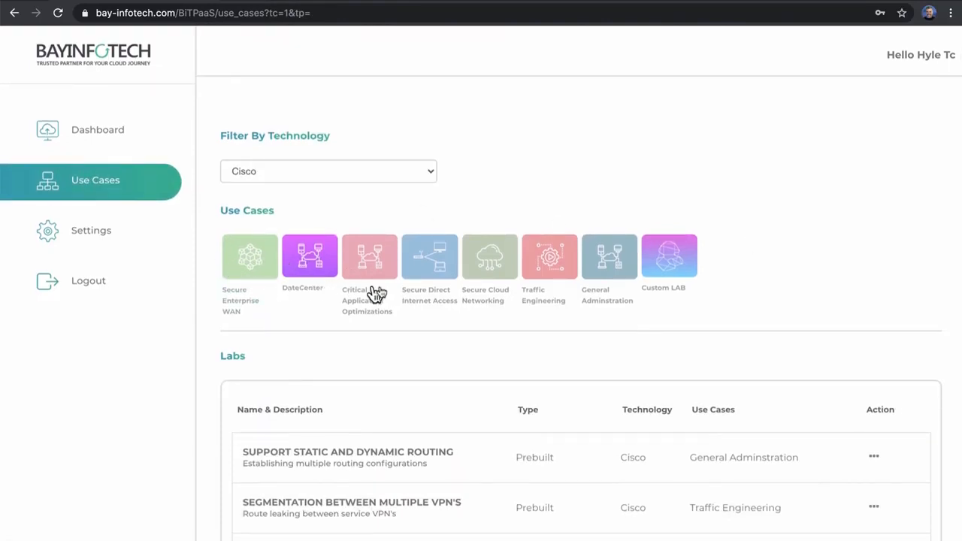
left_click(488, 256)
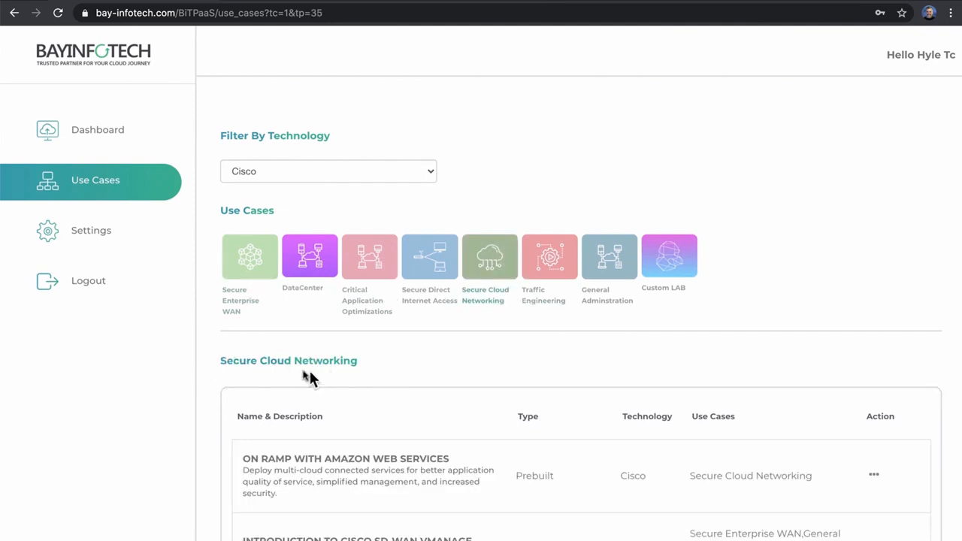
left_click(490, 256)
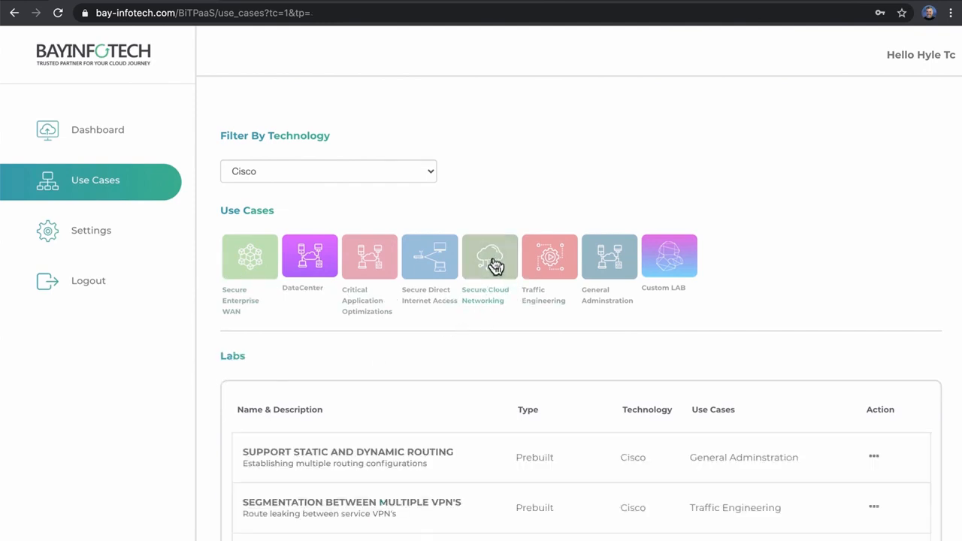
left_click(327, 171)
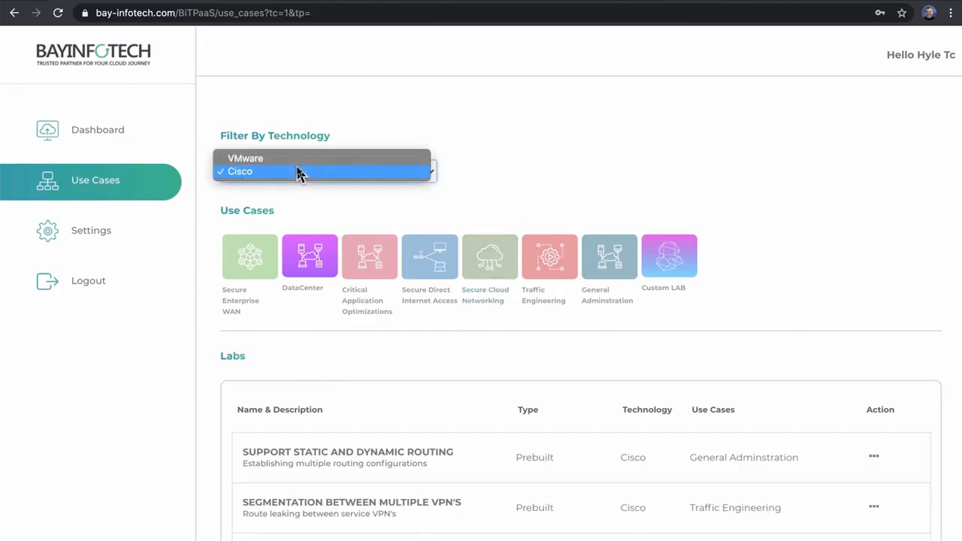
left_click(245, 157)
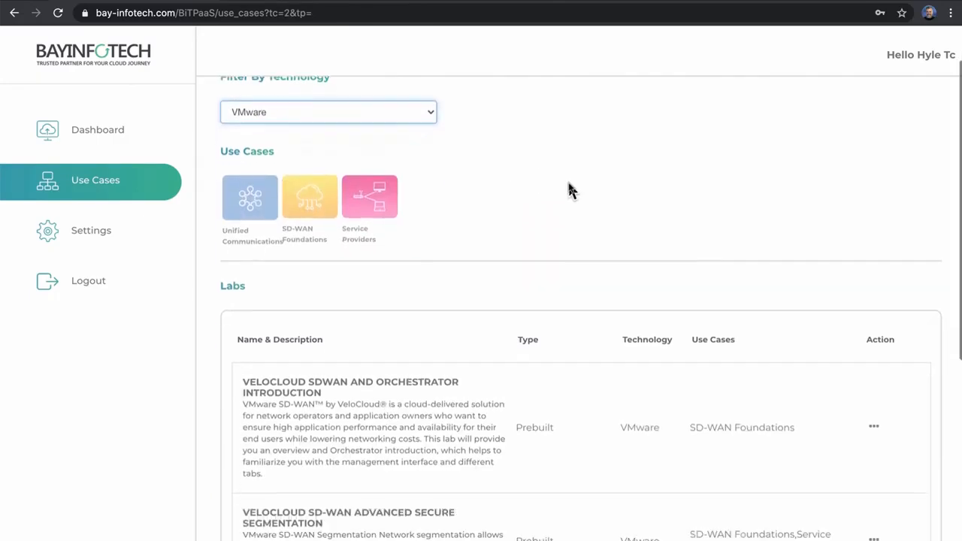
scroll("down", 3)
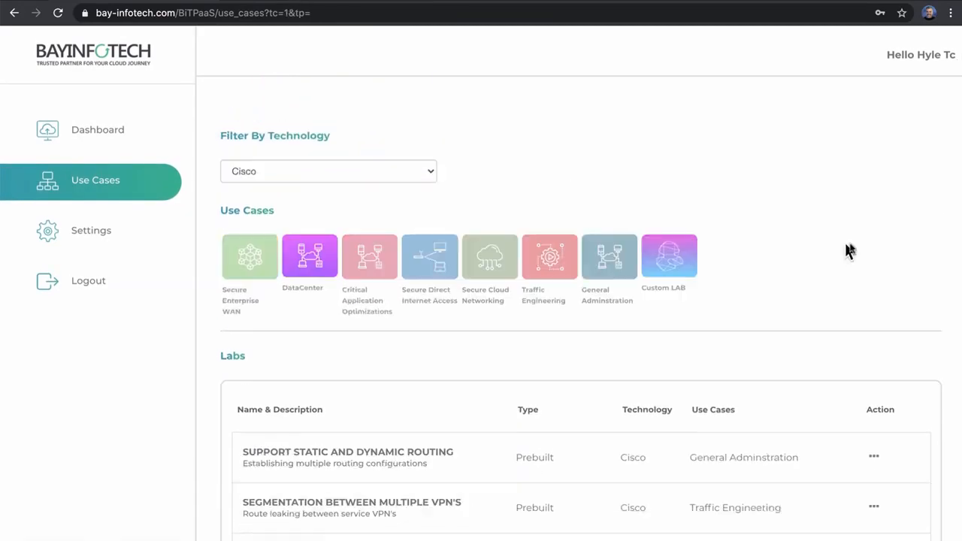
scroll("down", 3)
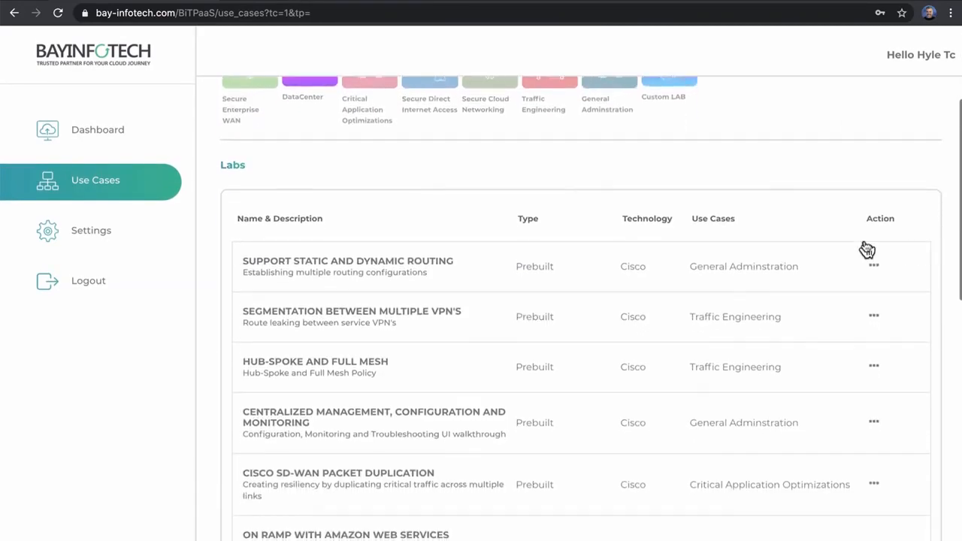
scroll("down", 3)
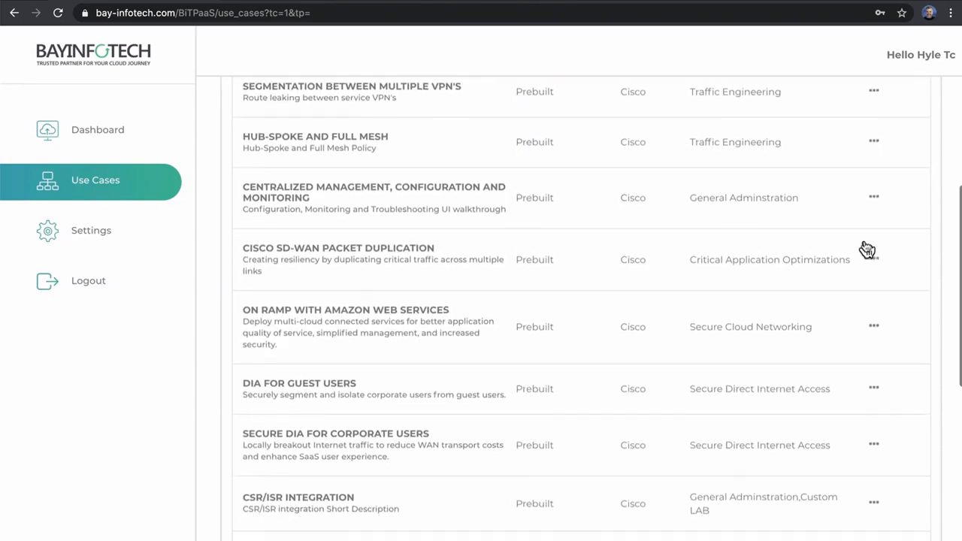
scroll("down", 3)
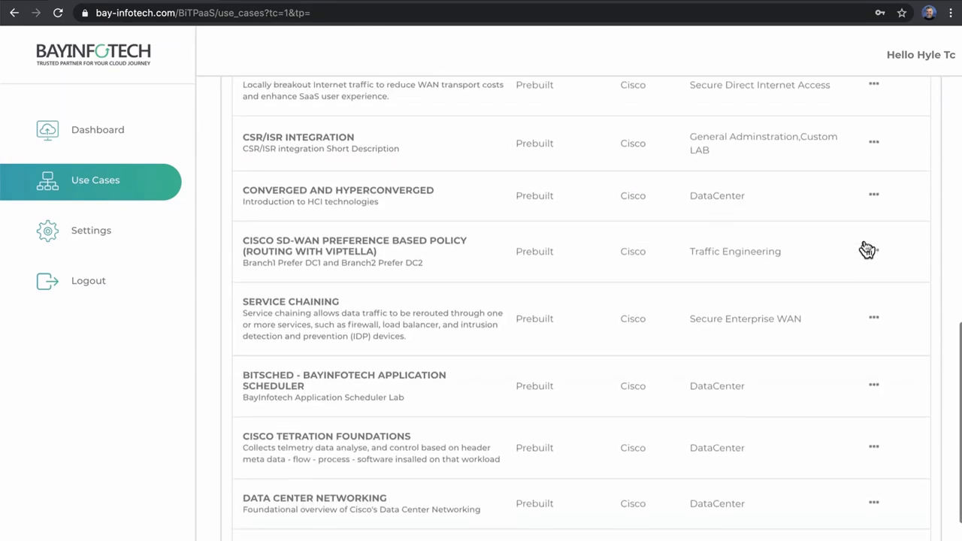
scroll("up", 3)
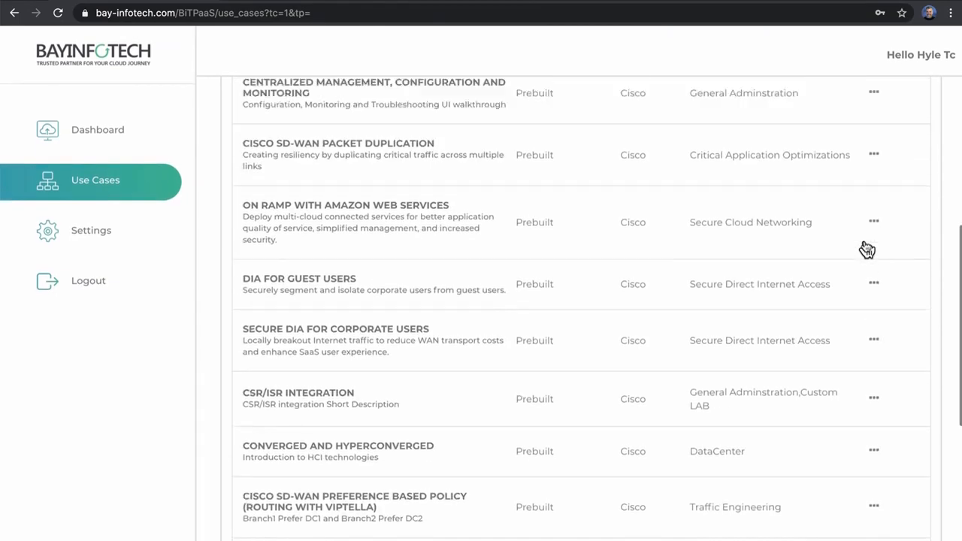